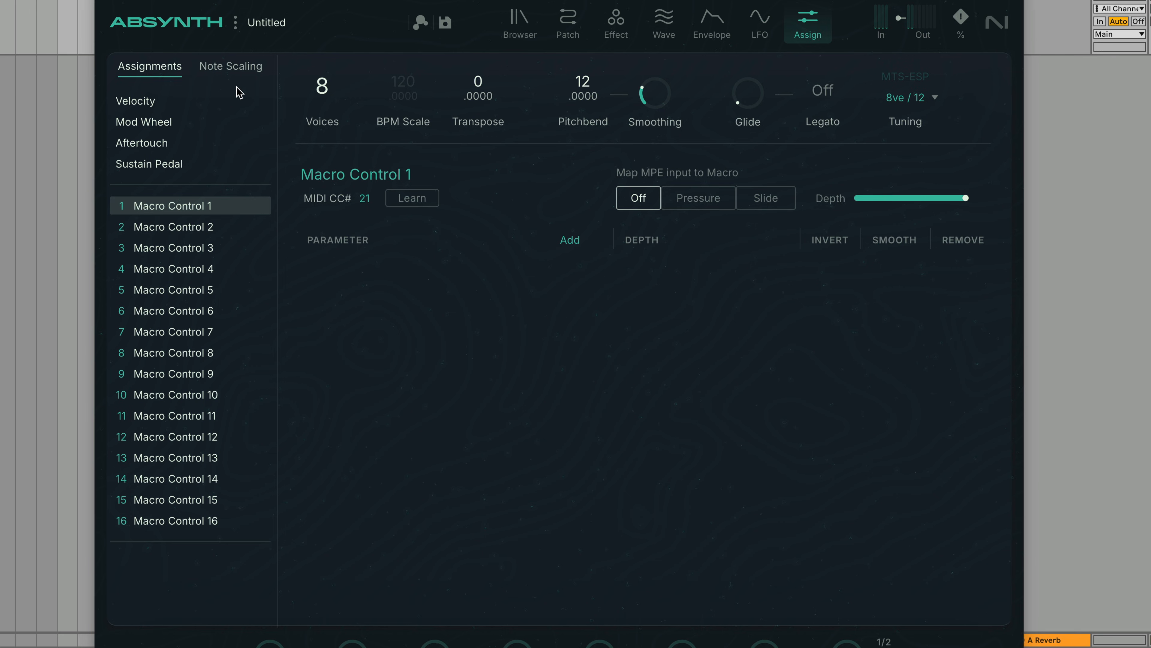
- Select Velocity in the Assignments list and raise its Oscil A Amp depth to 100
{"action": "left_click", "coordinate": [322, 99]}
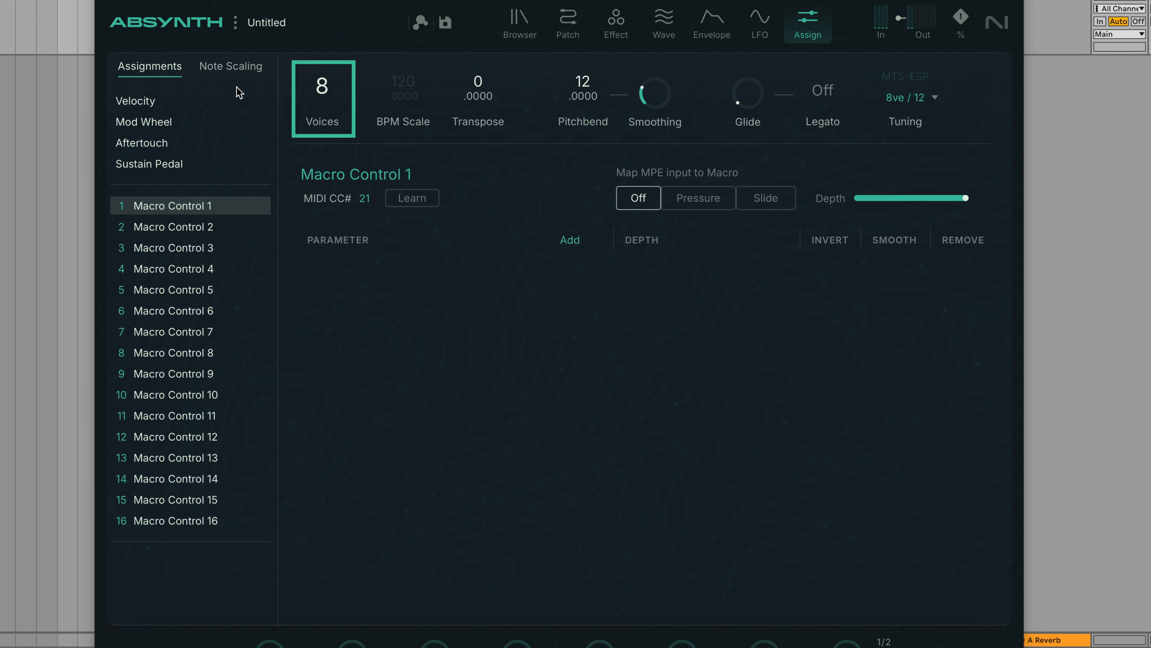
{"action": "left_click", "coordinate": [478, 98]}
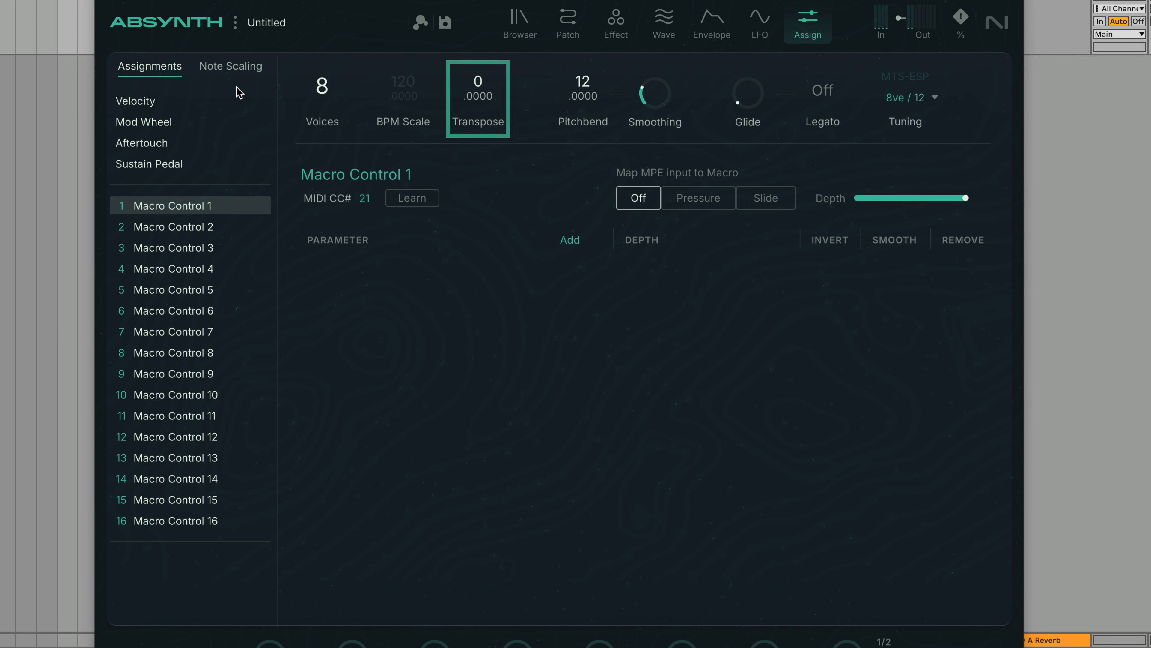
{"action": "left_click", "coordinate": [905, 99]}
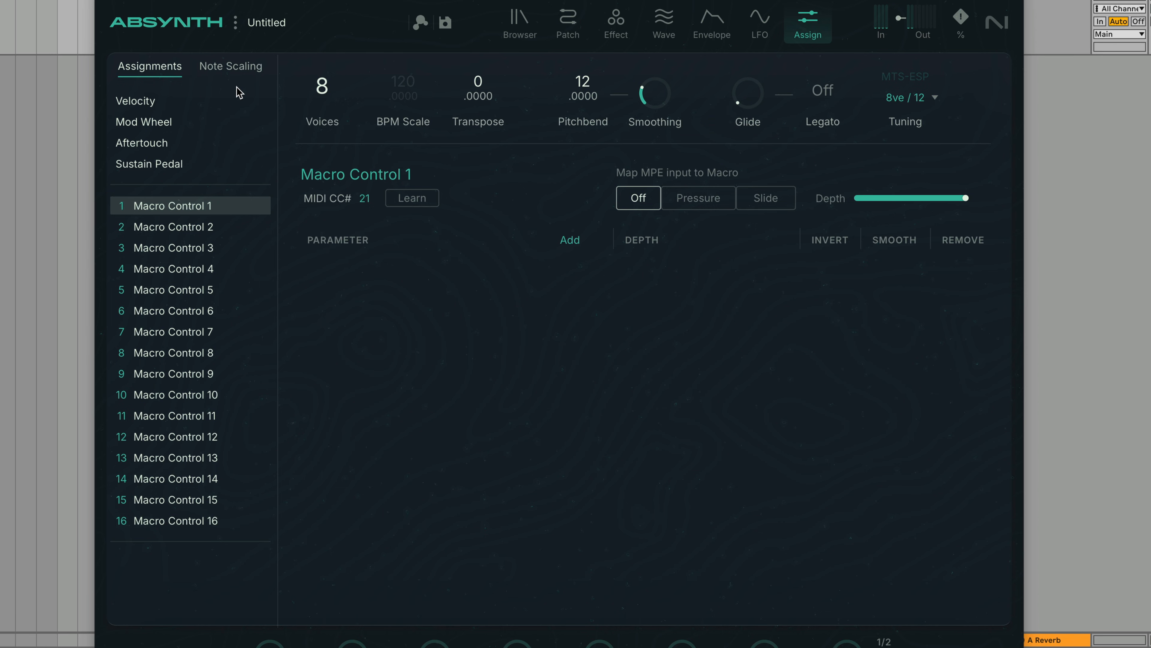
{"action": "left_click", "coordinate": [144, 122]}
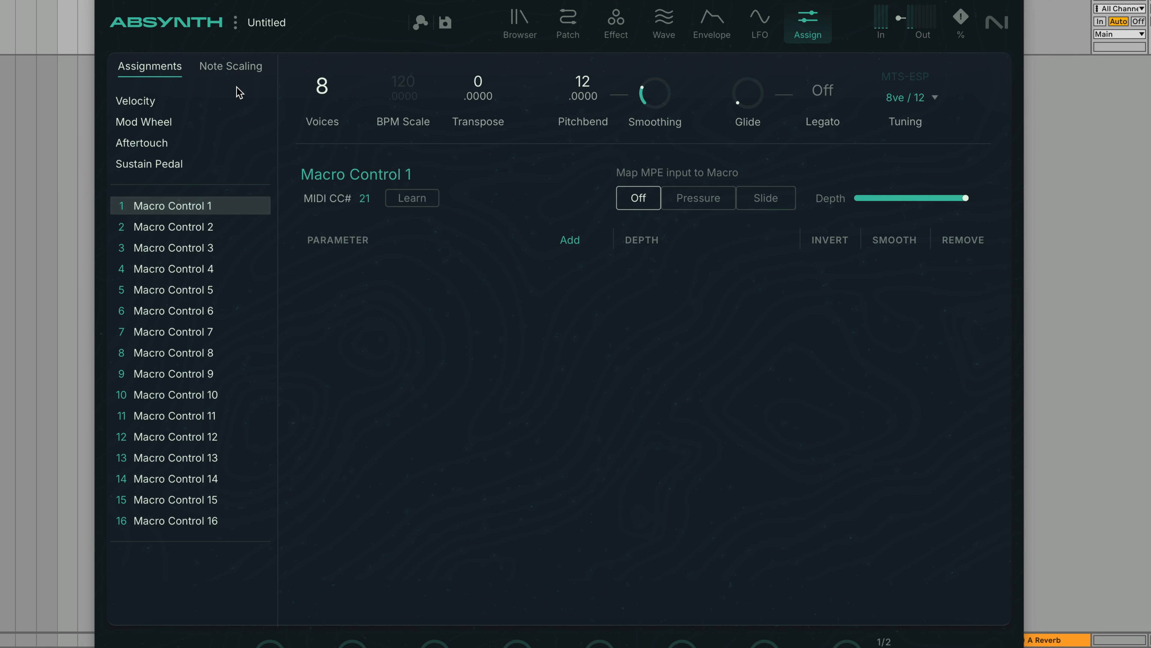
{"action": "left_click", "coordinate": [135, 101]}
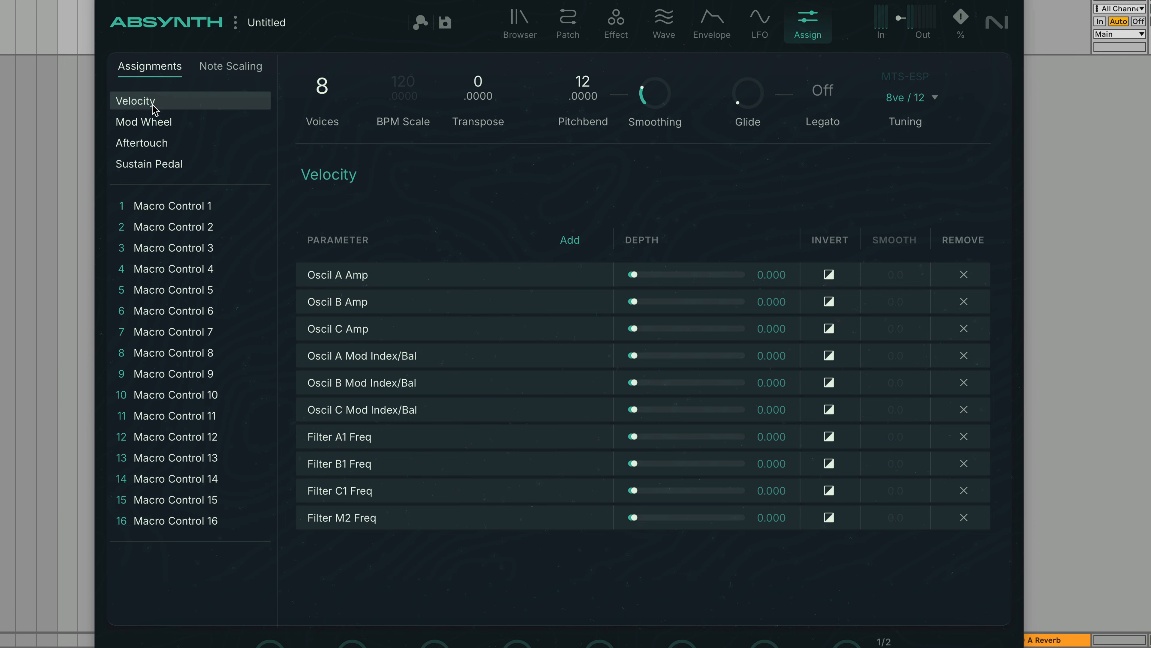
{"action": "left_click_drag", "start_coordinate": [632, 274], "coordinate": [742, 274]}
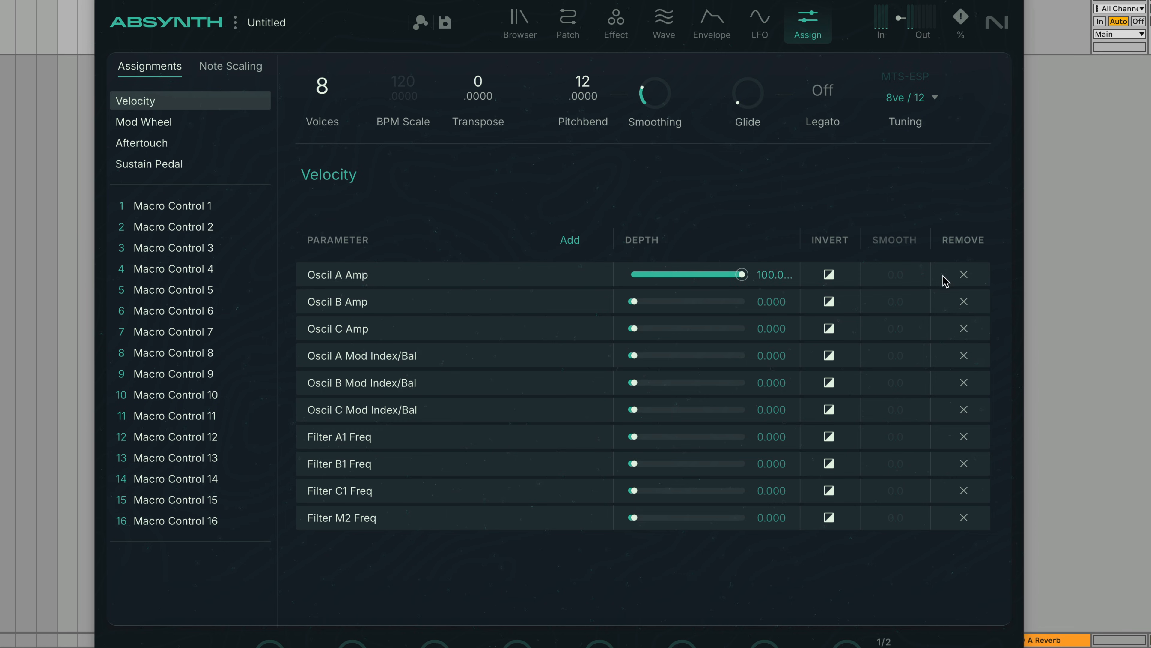
{"action": "mouse_move", "coordinate": [1007, 274]}
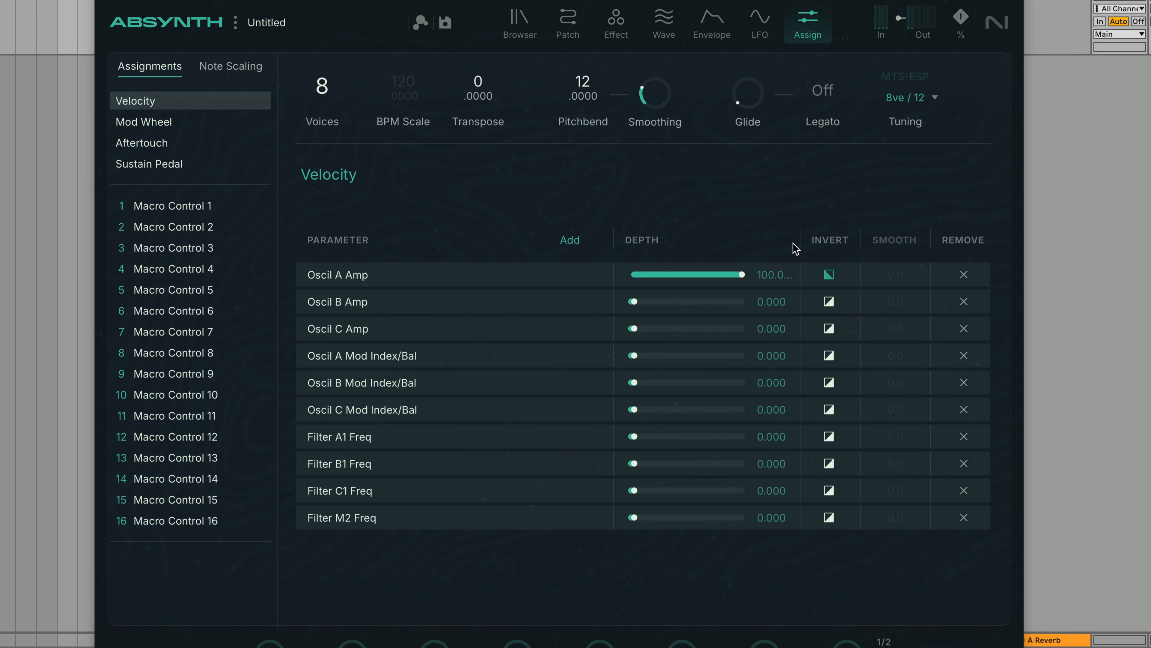
{"action": "mouse_move", "coordinate": [749, 202]}
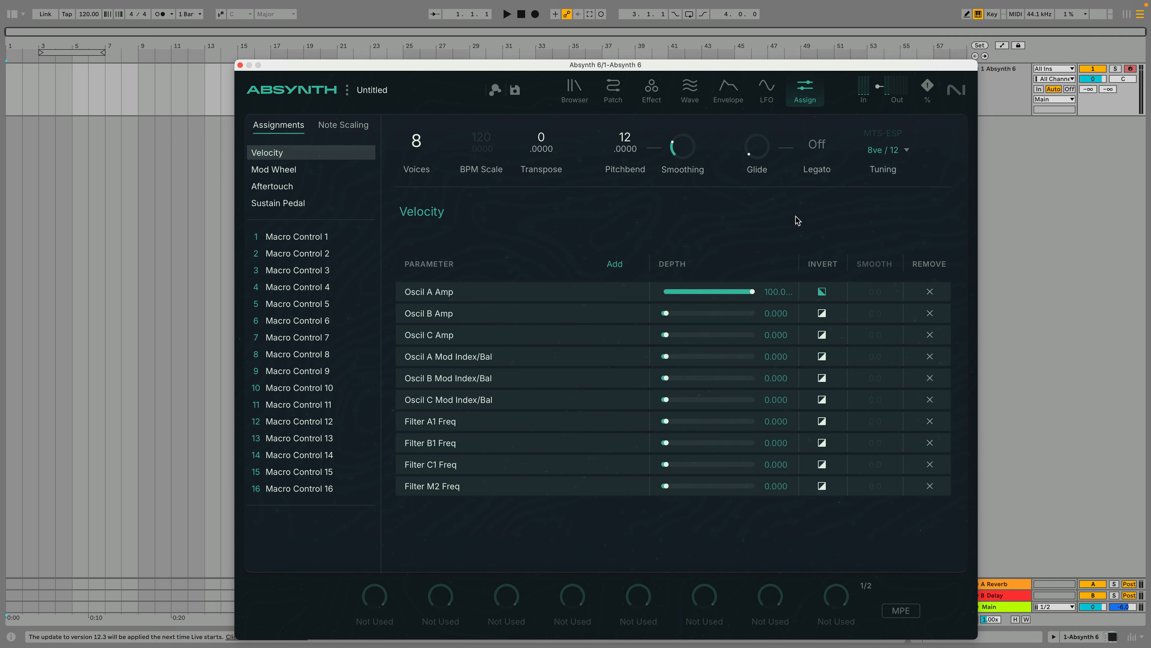
- Remove Oscil A Amp from Velocity's targets and switch to Macro Control 1's empty assignments
{"action": "left_click", "coordinate": [928, 292]}
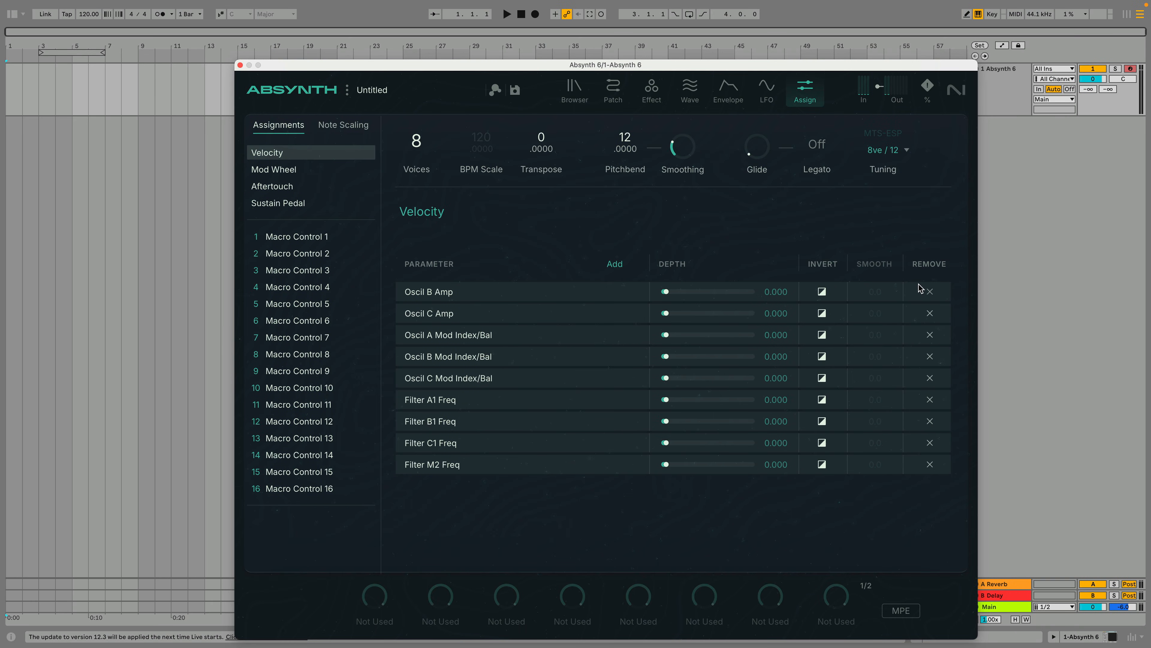
{"action": "left_click", "coordinate": [615, 264]}
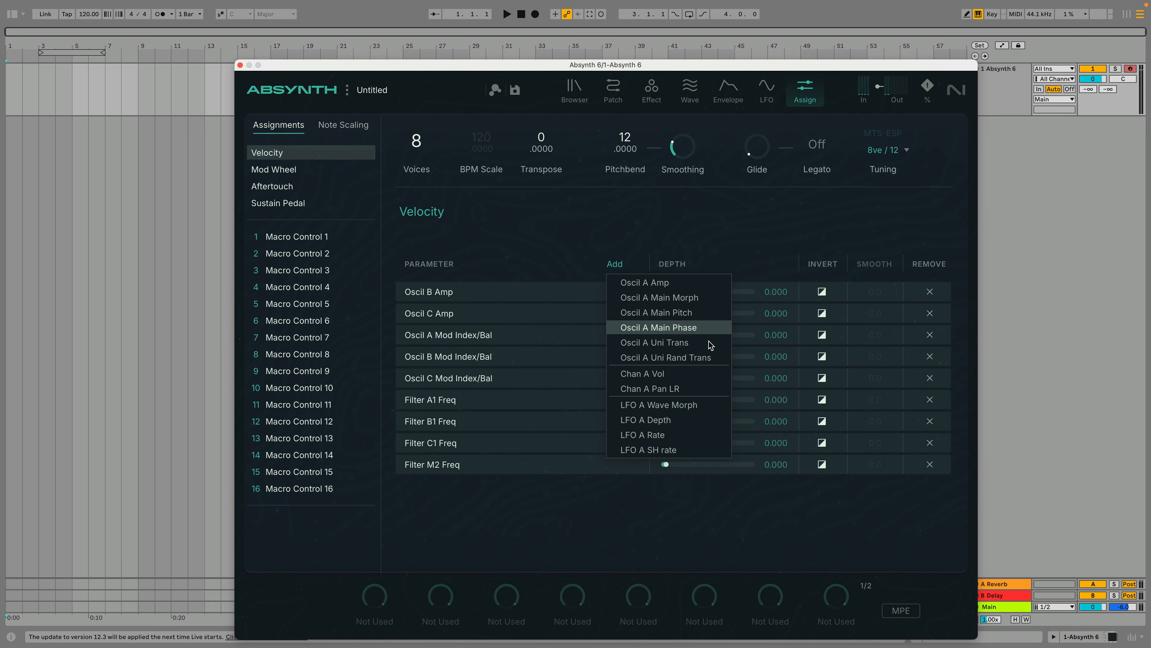
{"action": "left_click", "coordinate": [642, 373]}
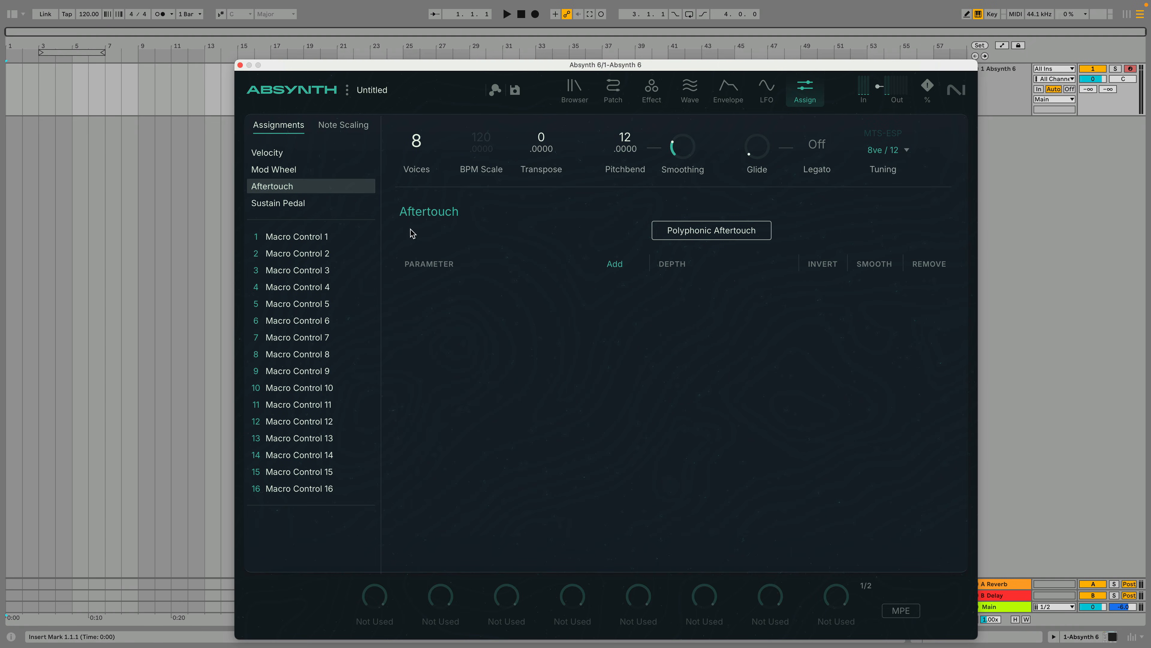
{"action": "left_click", "coordinate": [298, 237]}
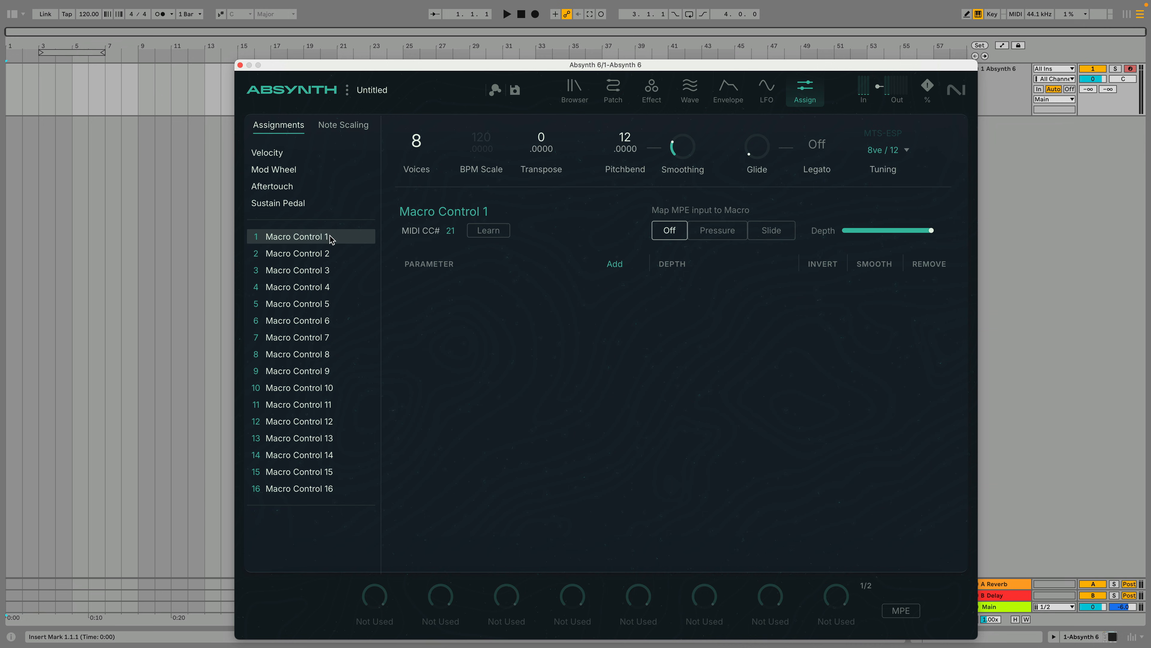
- Assign Oscil A Amp and Oscil A Main Pitch to the macro with MPE Slide as input
{"action": "left_click", "coordinate": [615, 264]}
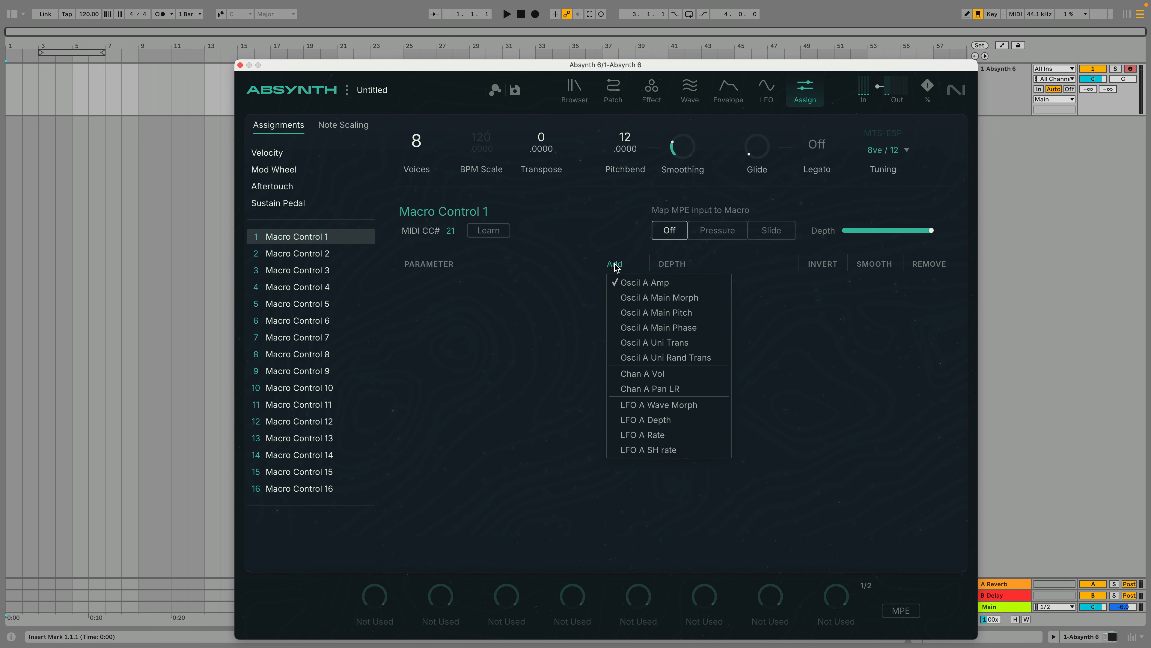
{"action": "left_click", "coordinate": [643, 282]}
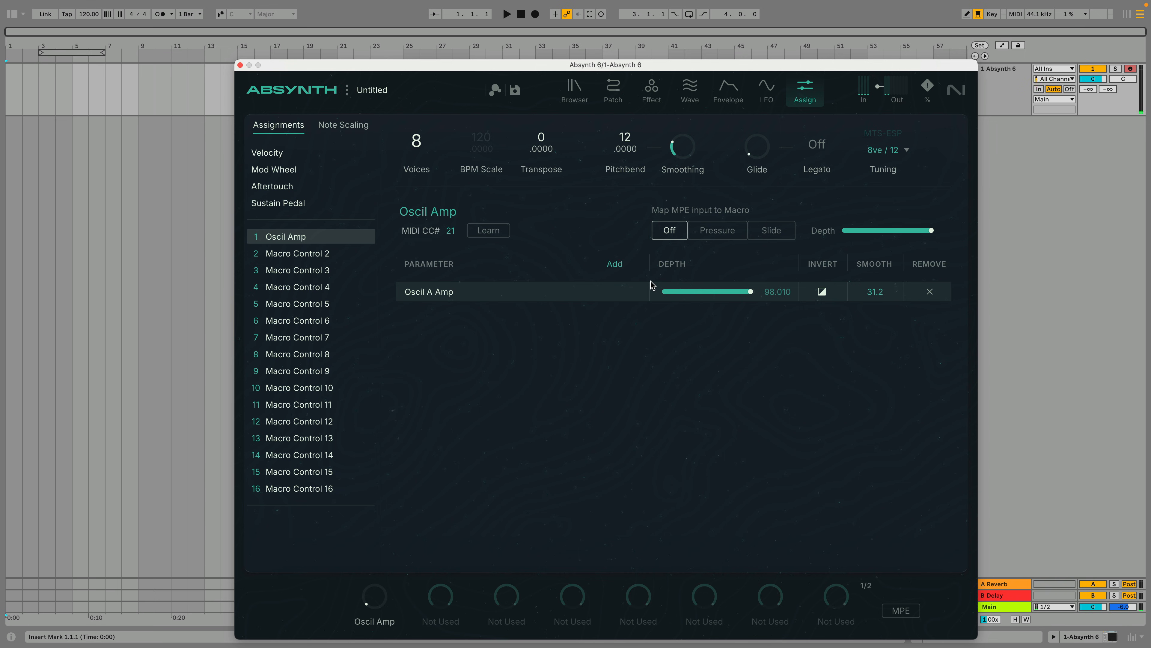
{"action": "mouse_move", "coordinate": [380, 601]}
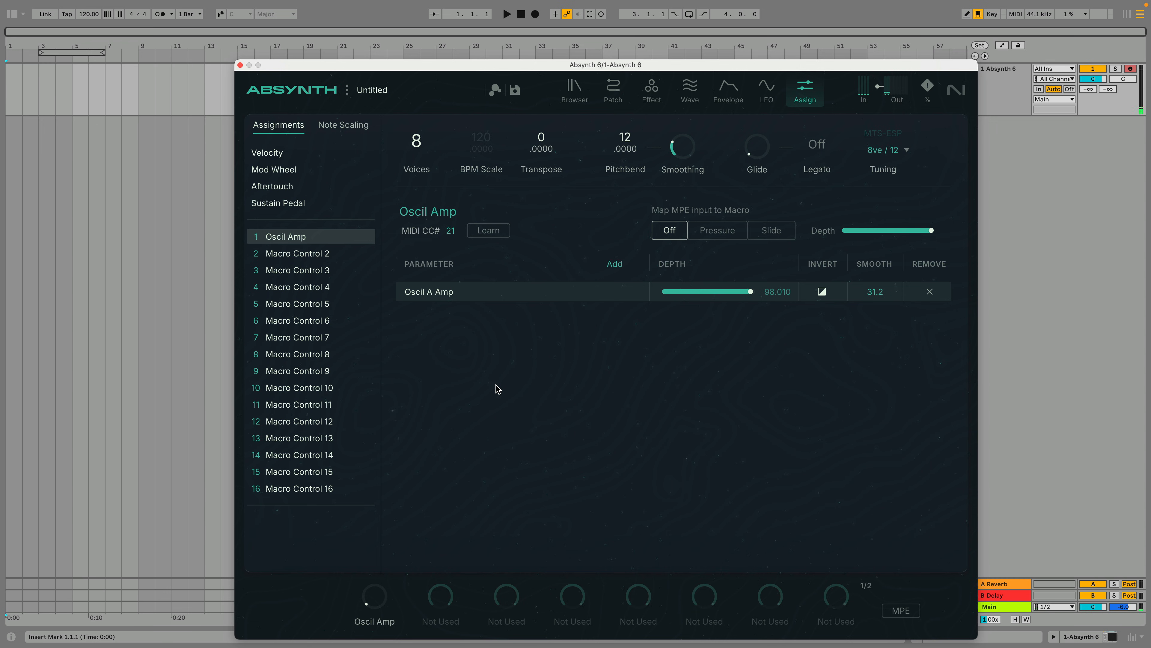
{"action": "left_click", "coordinate": [615, 264]}
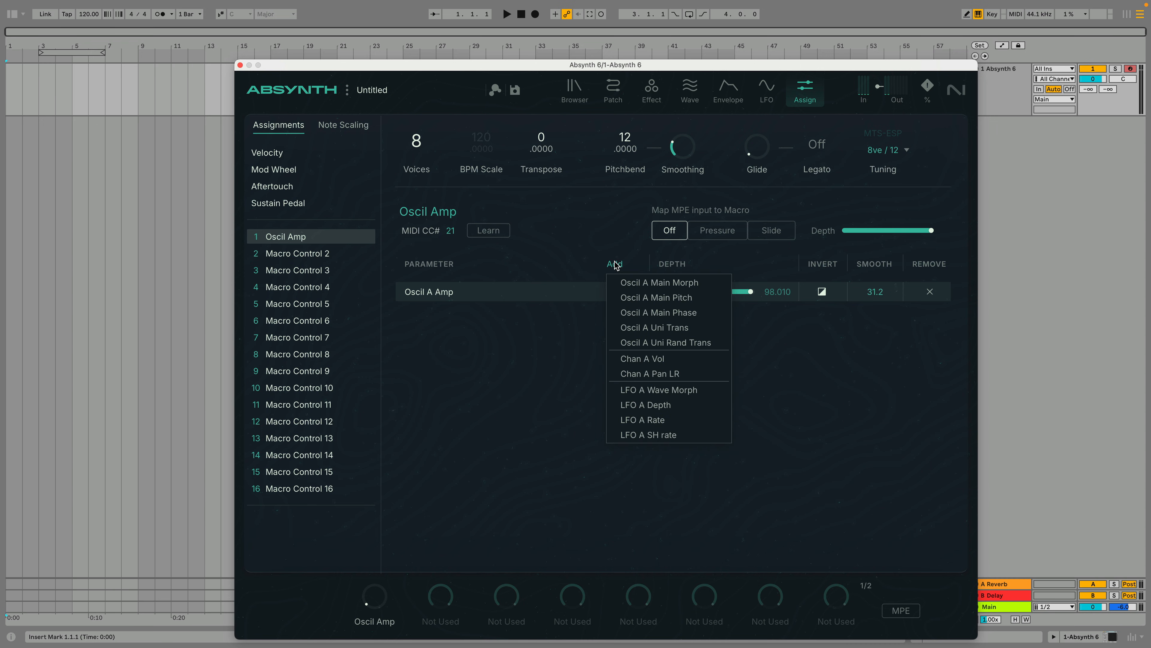
{"action": "left_click", "coordinate": [655, 297]}
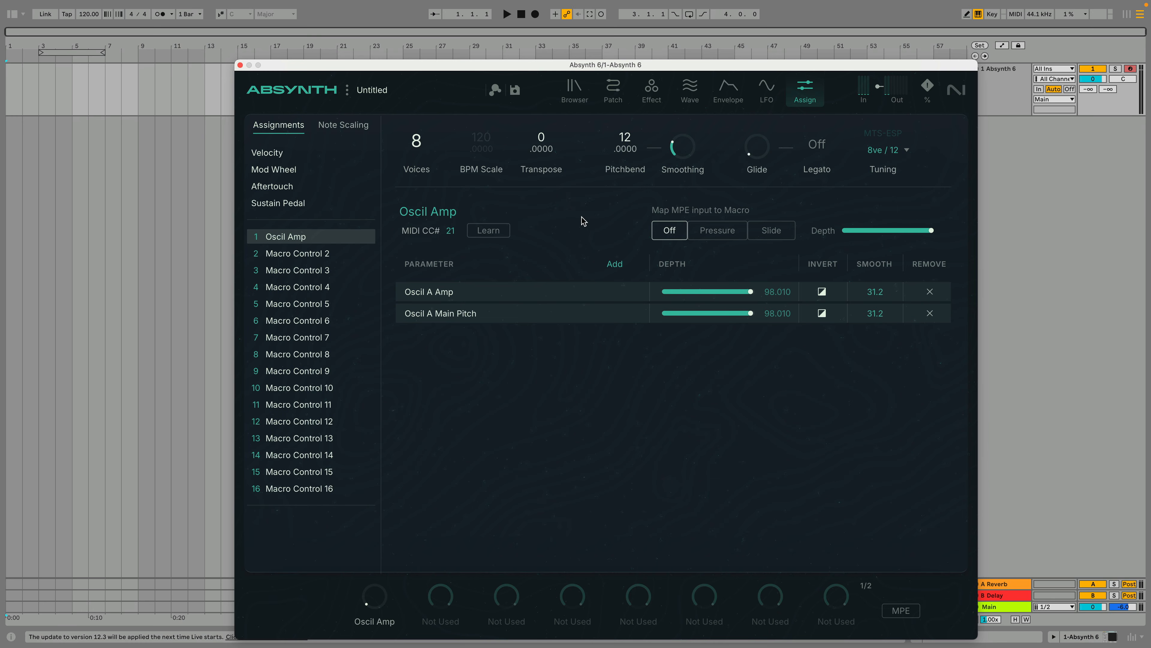
{"action": "left_click", "coordinate": [771, 229]}
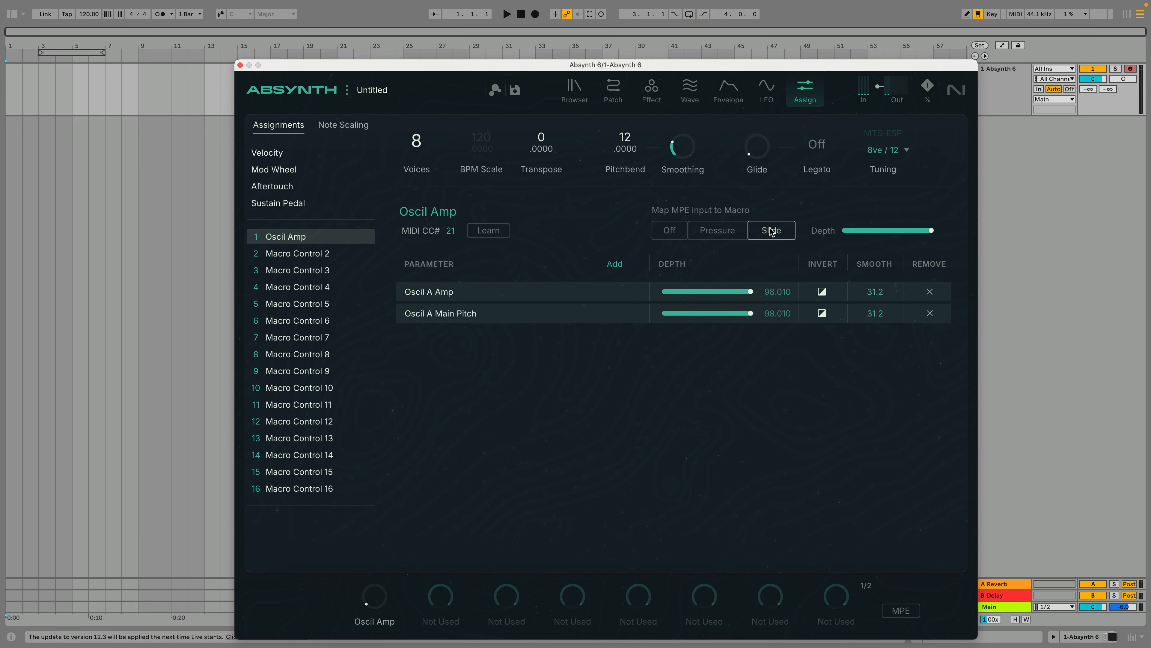